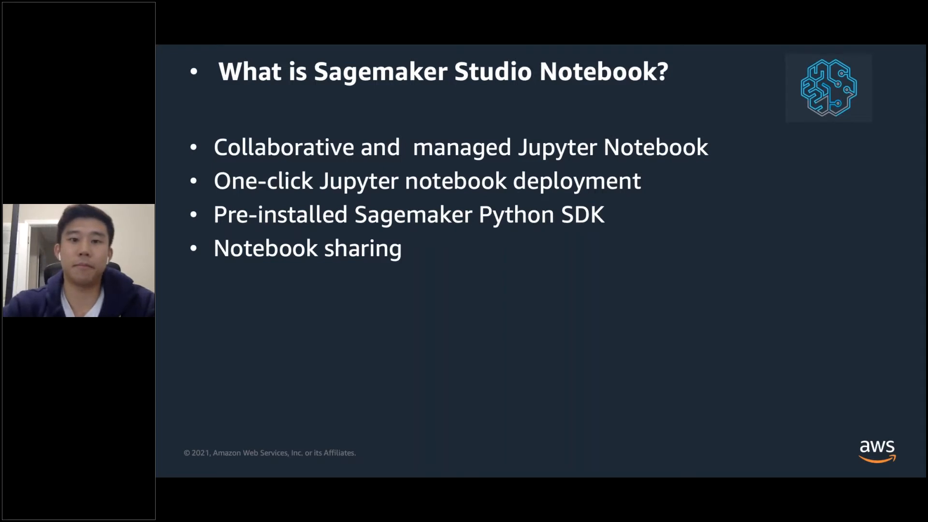
Advance past the SageMaker Studio Notebook overview slide to the AWS Management Console
key(Right)
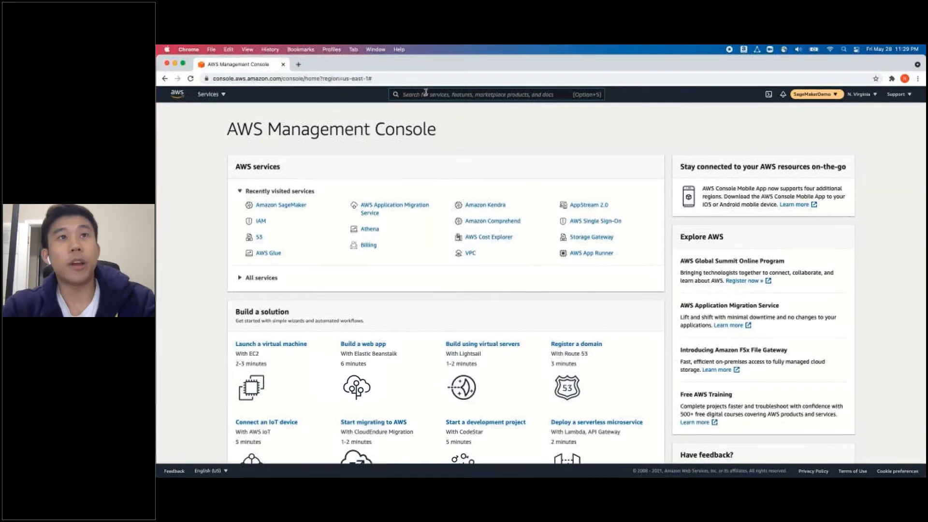
Search the console for 'sagemaker' and open the Amazon SageMaker service page
text(sagemaker)
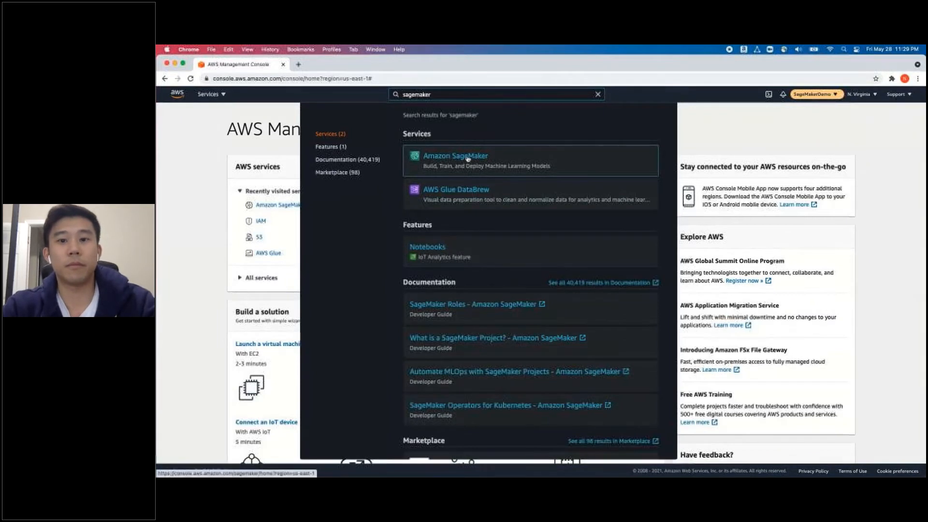
click(467, 158)
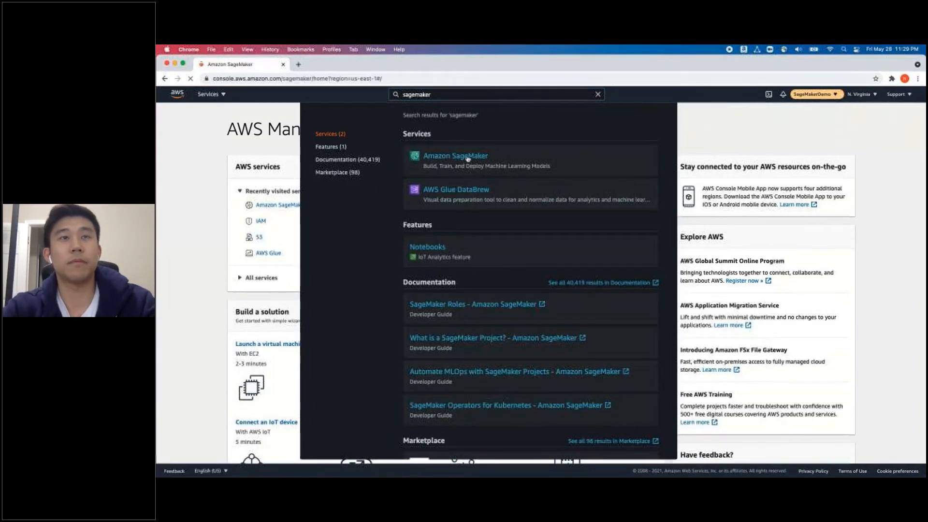
click(456, 156)
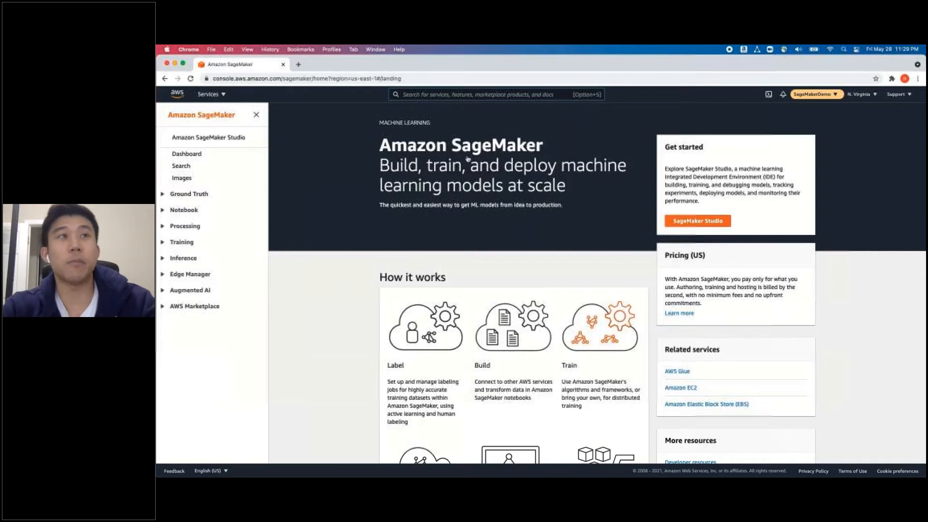
mouse_move(223, 141)
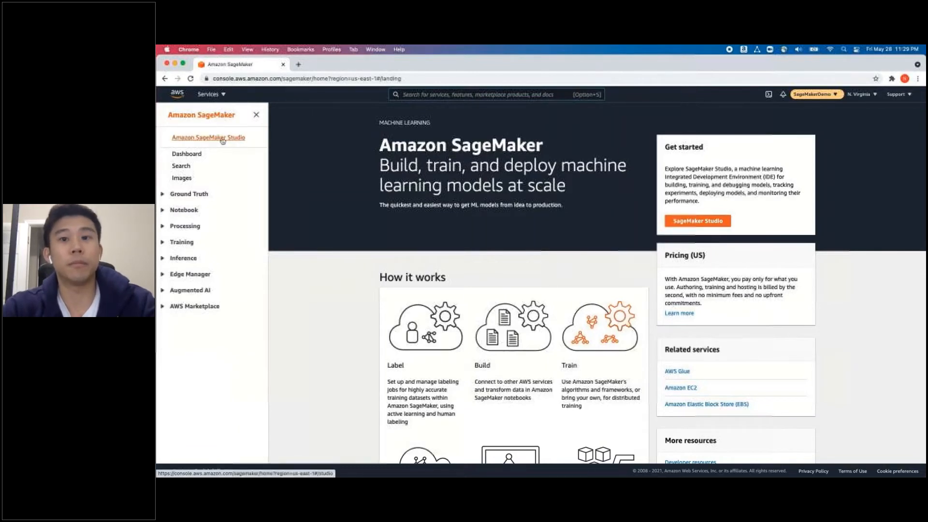
Open the SageMaker Studio quick-start setup and enter 'Demouser' as the user name
click(204, 137)
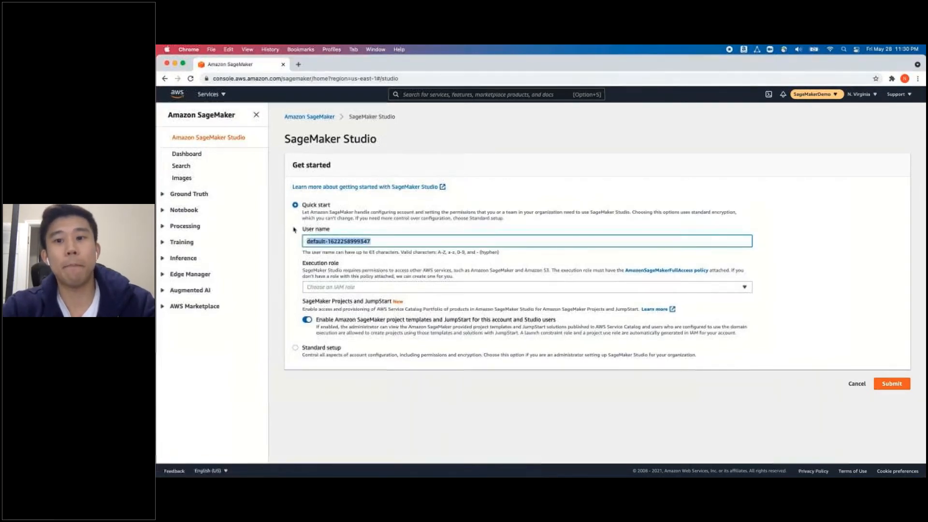
text(D)
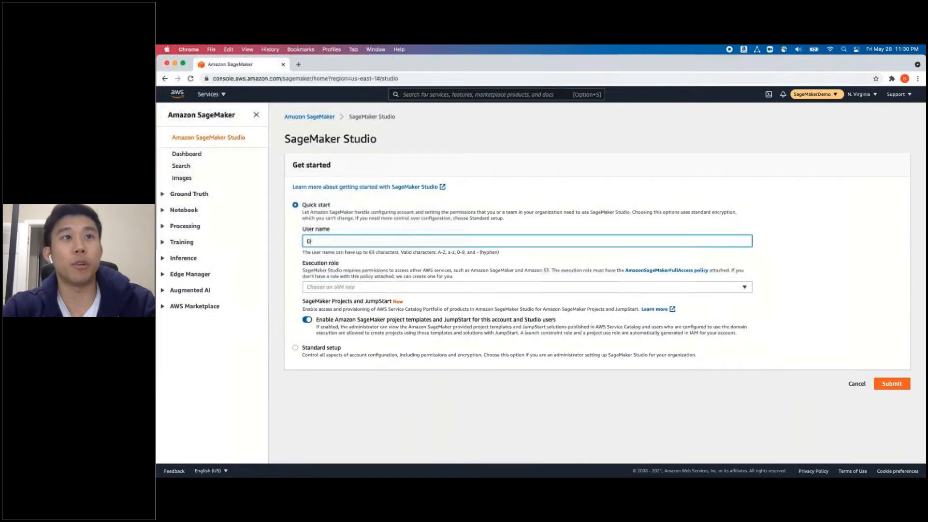
text(emouser)
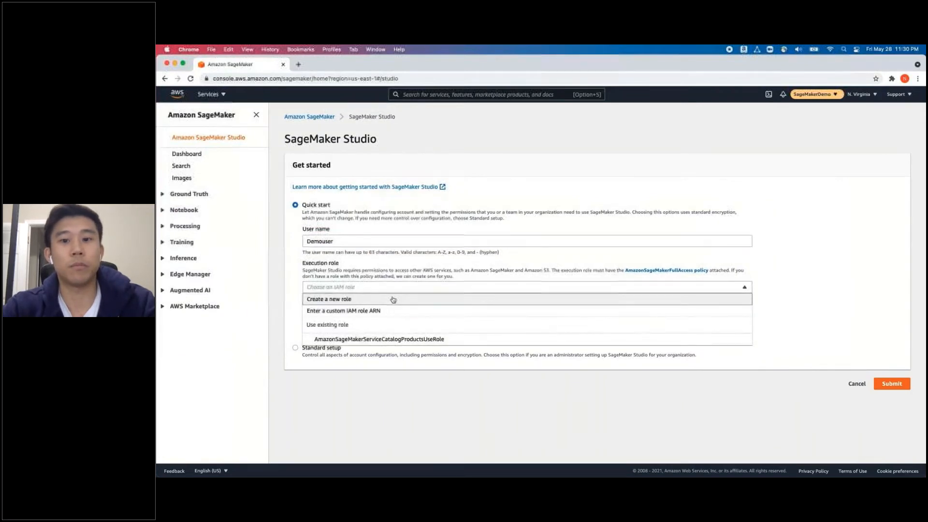
Create a new execution role with Any S3 bucket access
click(329, 299)
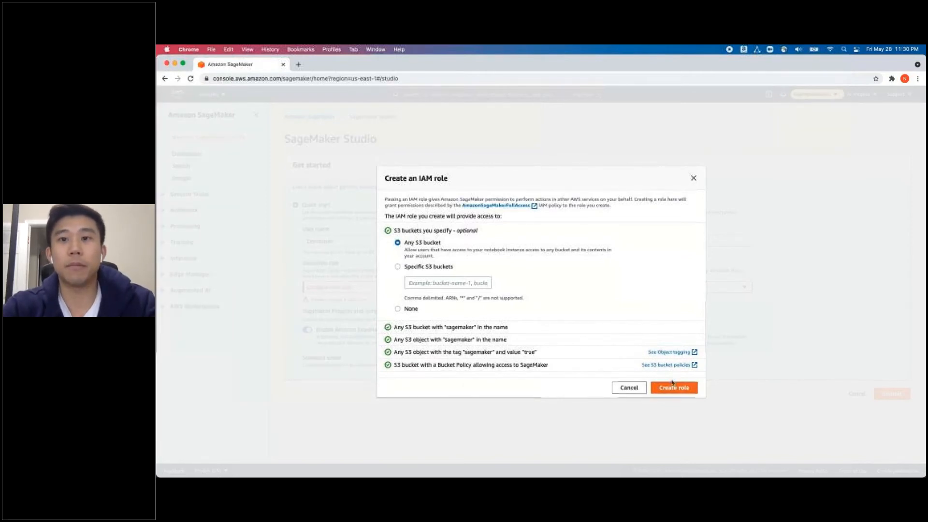
click(673, 387)
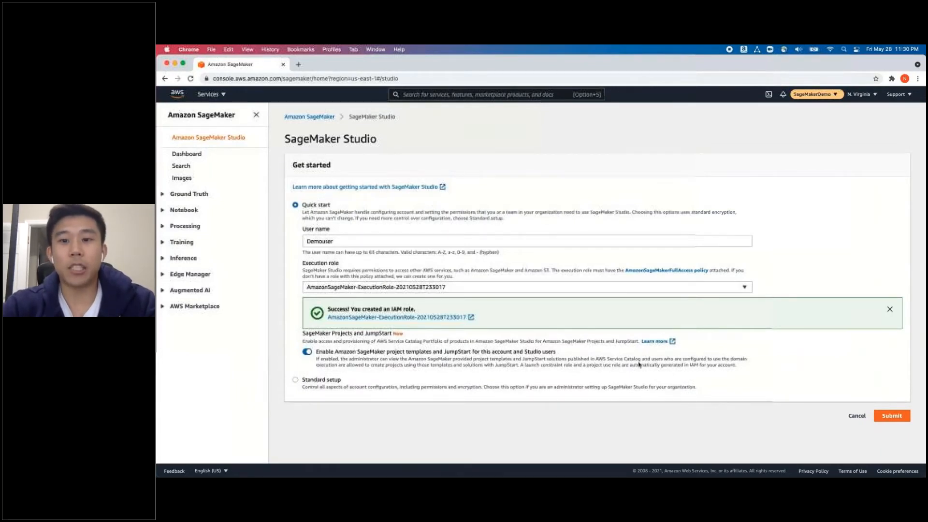
mouse_move(578, 323)
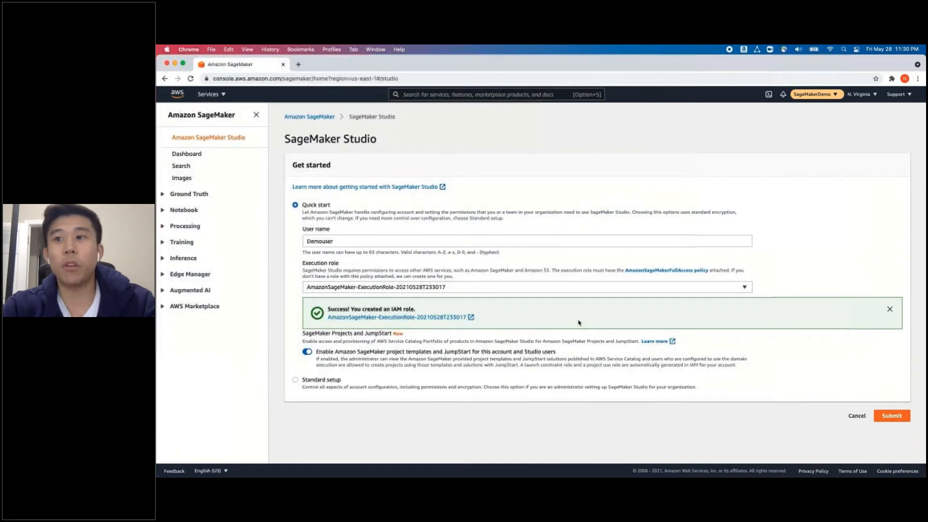
Select the new AmazonSageMaker-ExecutionRole and submit the Studio setup for Demouser
click(523, 286)
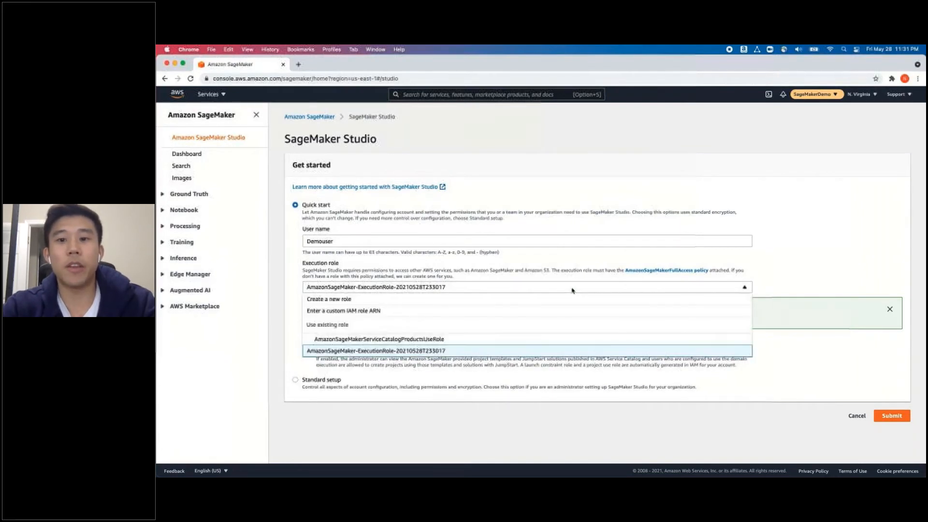
click(396, 350)
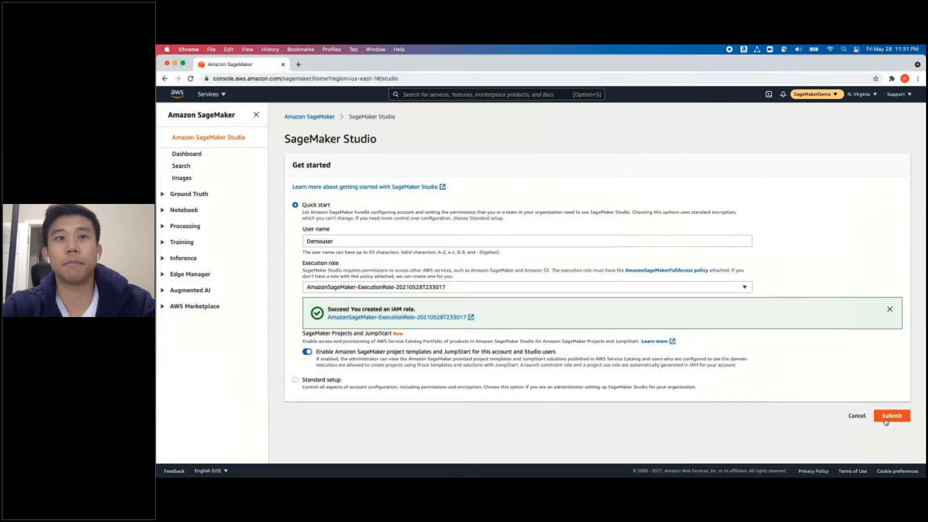
click(891, 416)
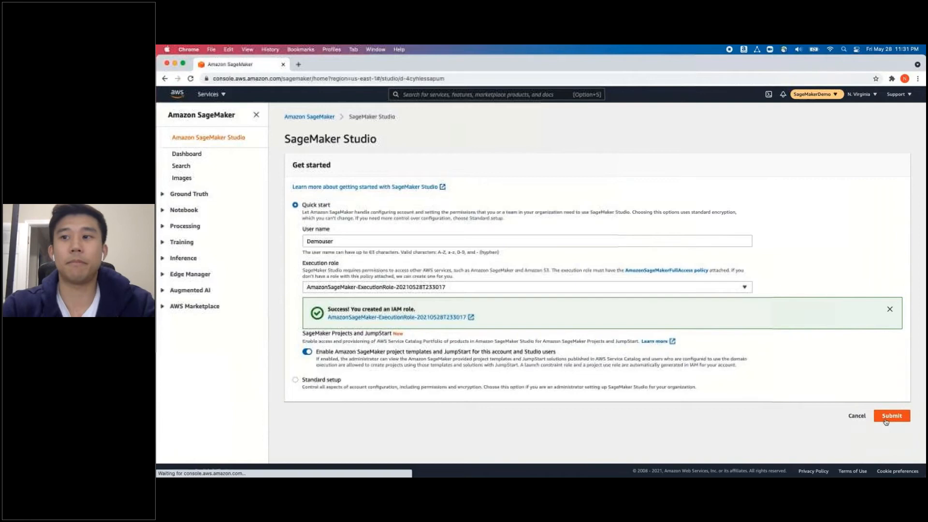
click(891, 415)
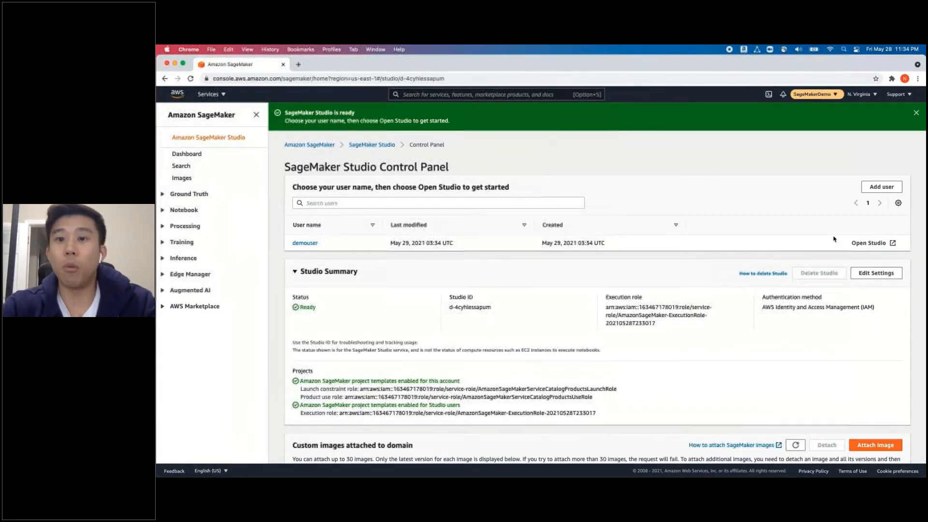
mouse_move(891, 244)
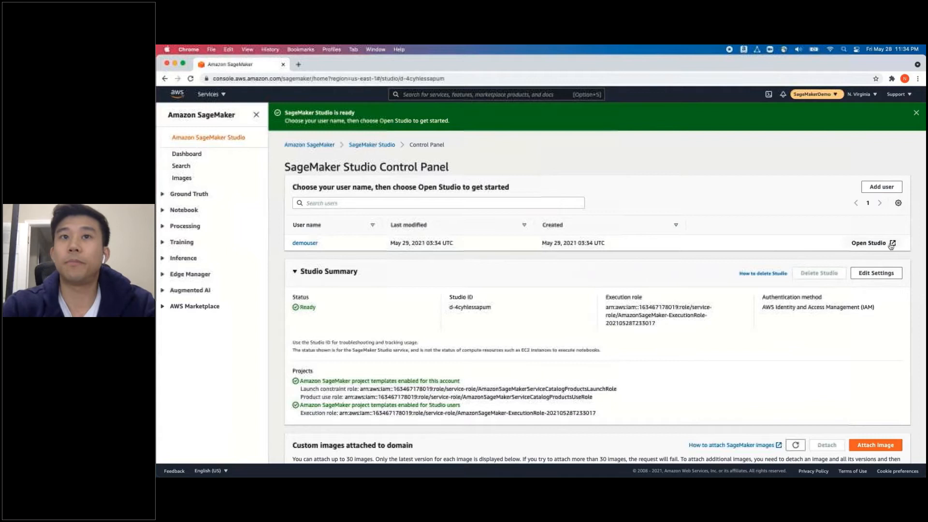
Open Studio for the demouser profile from the Control Panel
click(869, 243)
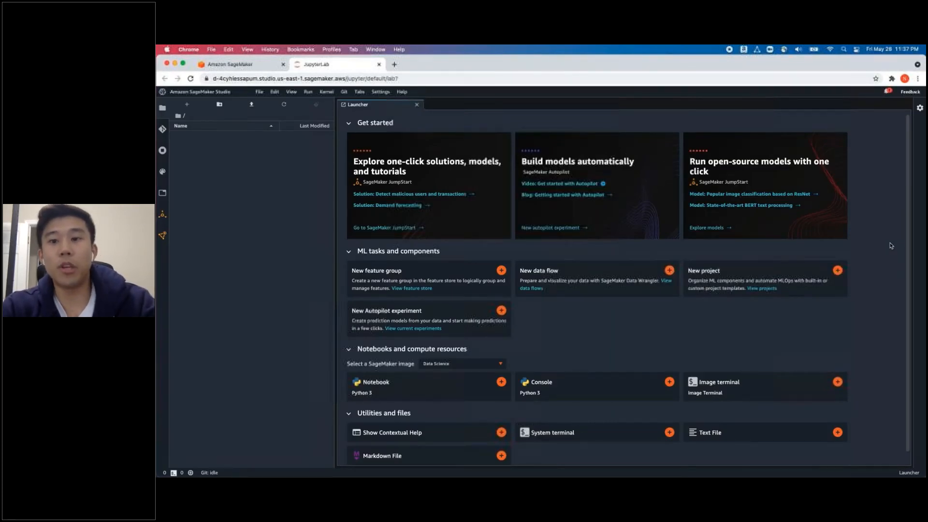
mouse_move(611, 194)
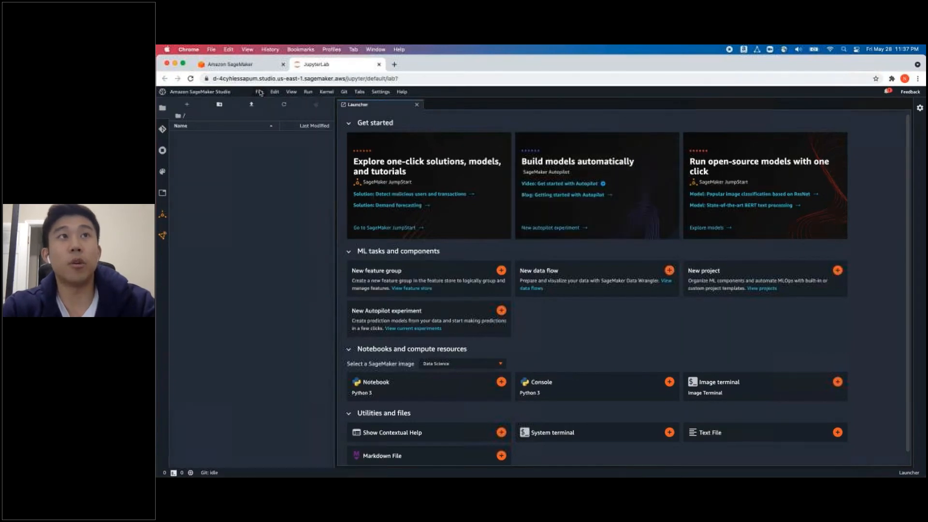
Create Untitled.ipynb using the Python 3 (Data Science) kernel
click(259, 92)
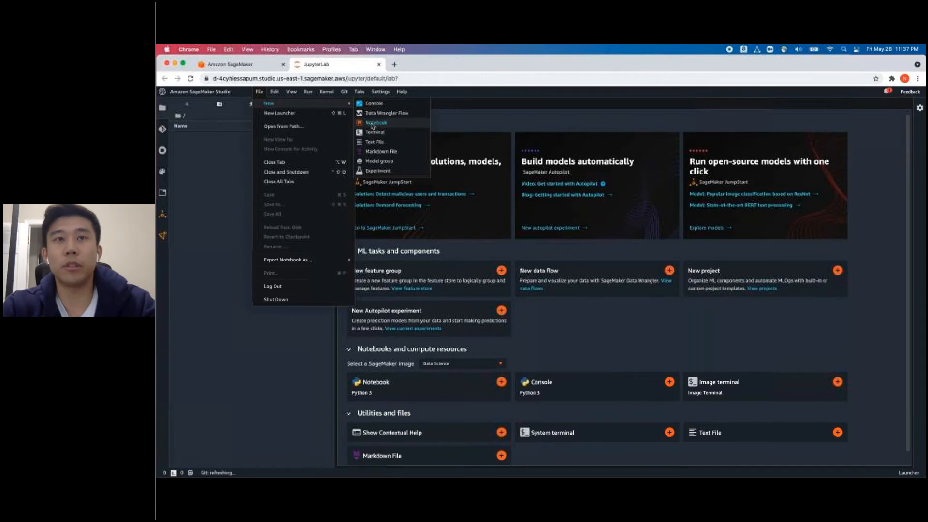
click(376, 122)
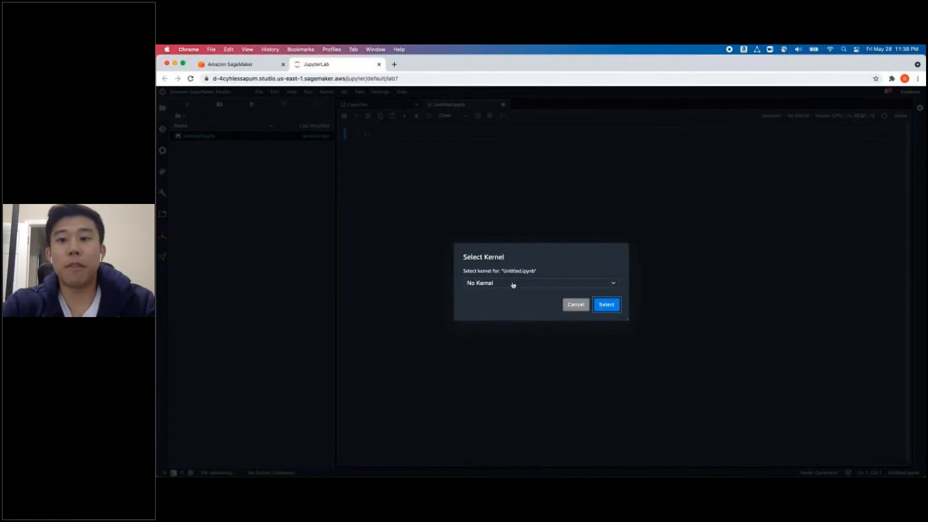
click(539, 283)
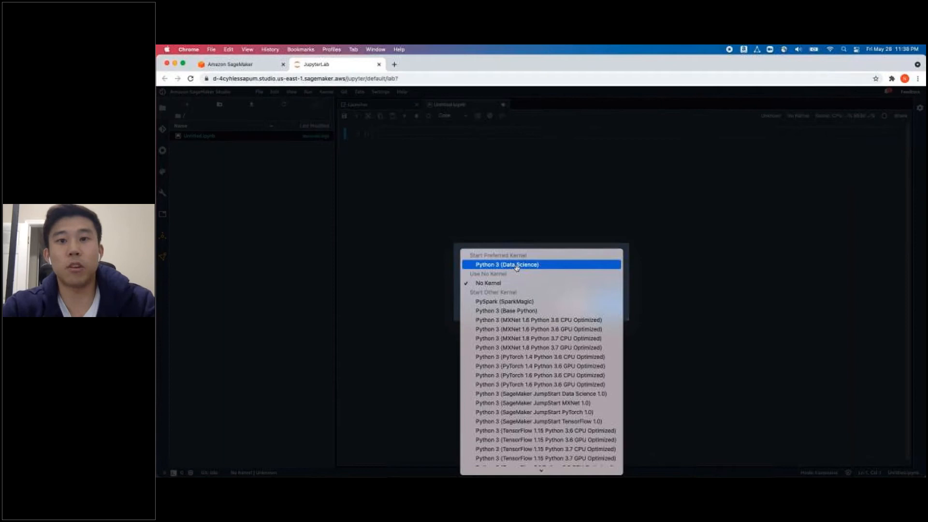
click(507, 265)
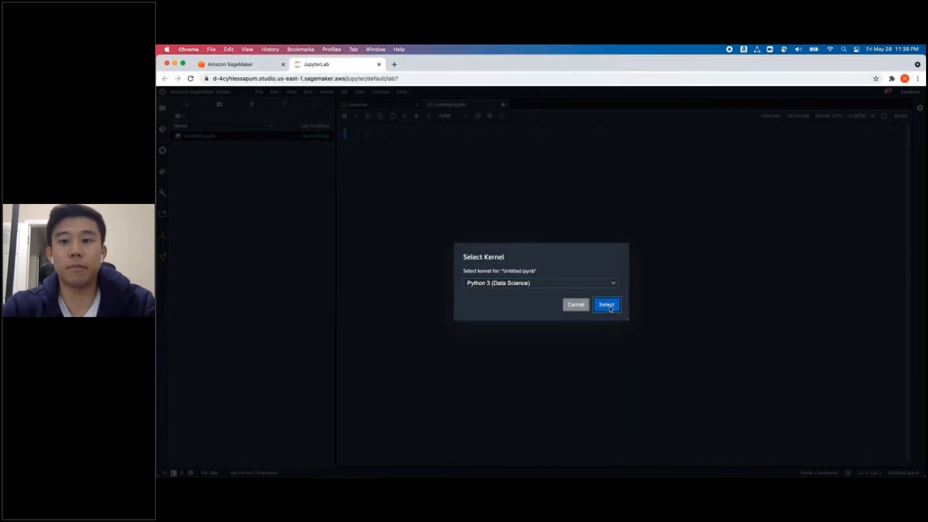
click(607, 305)
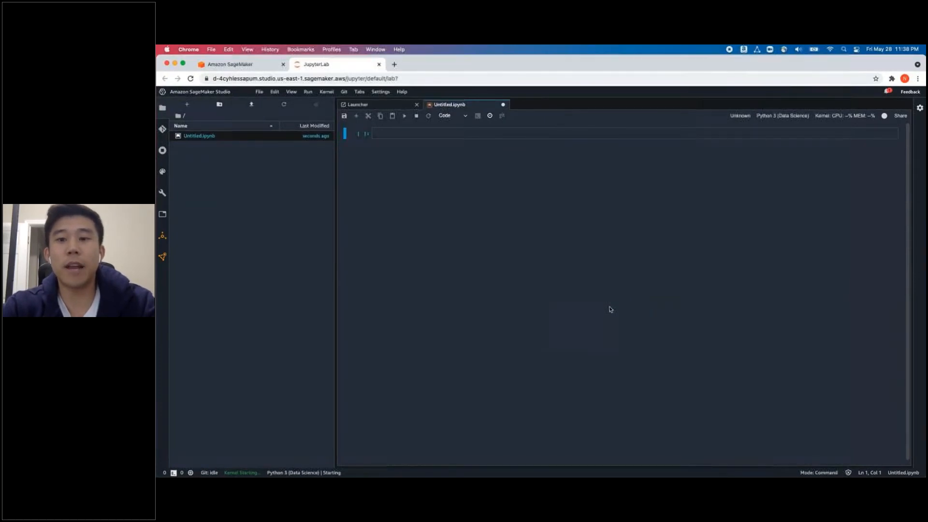
Write 'this is a sample text file' into untitled.txt
click(259, 92)
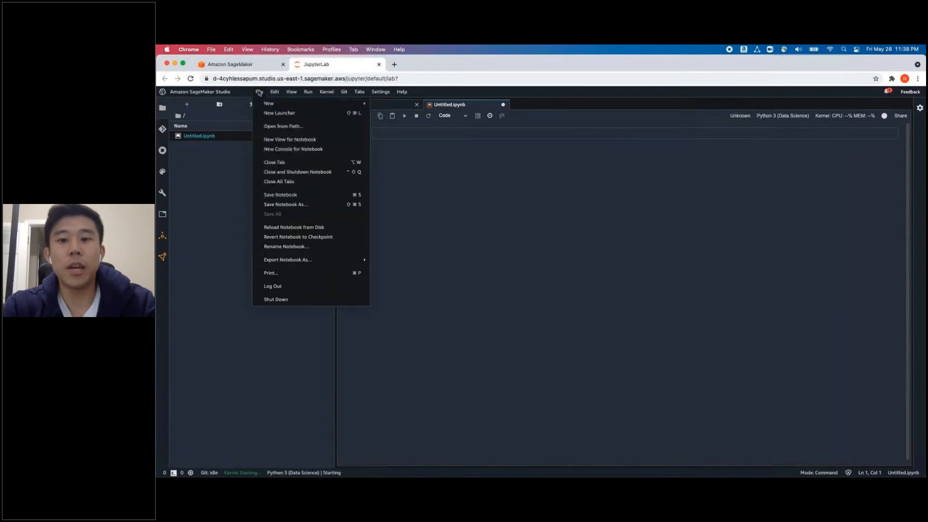
mouse_move(268, 103)
text(this i)
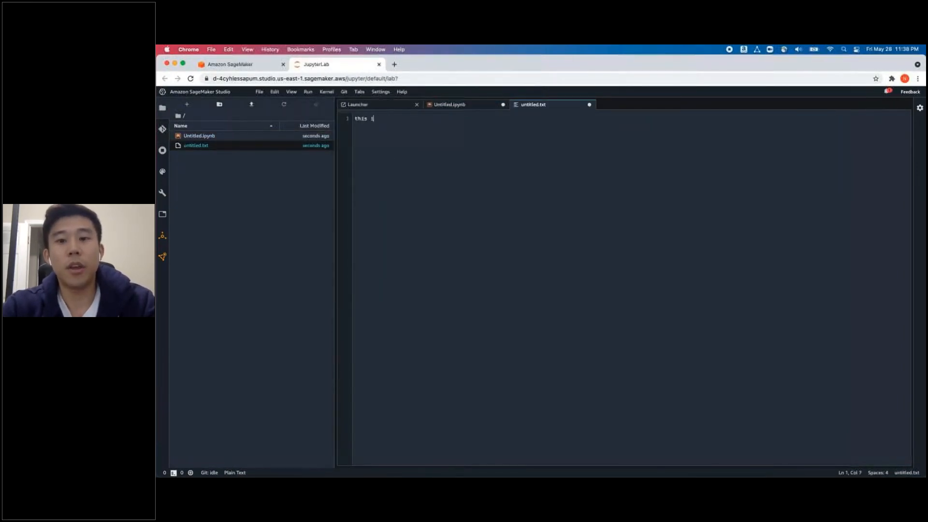
text(s a sample text)
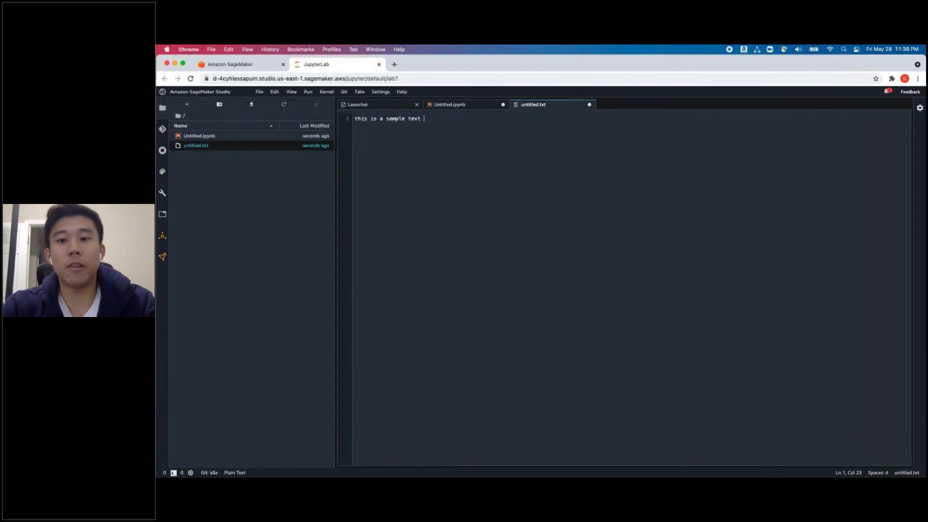
text(file)
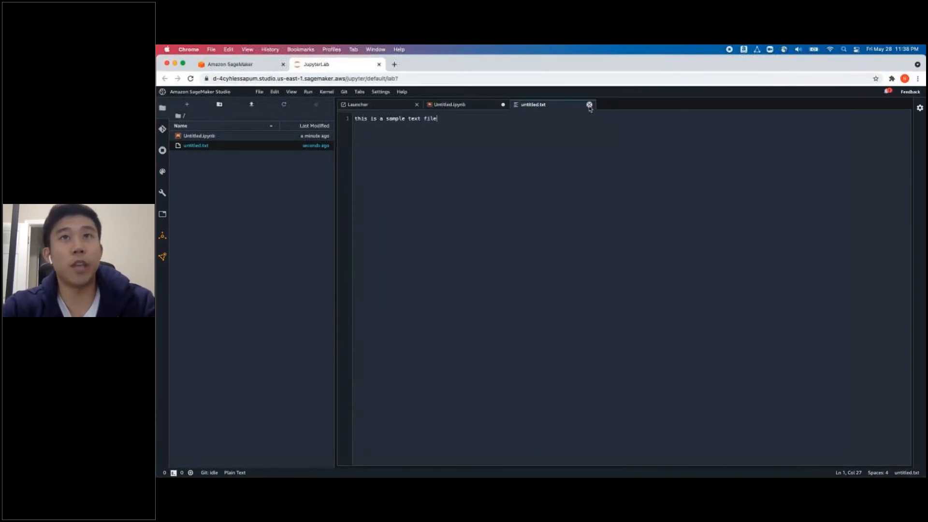
Close untitled.txt, reopen it from the file browser, and close it again
click(588, 105)
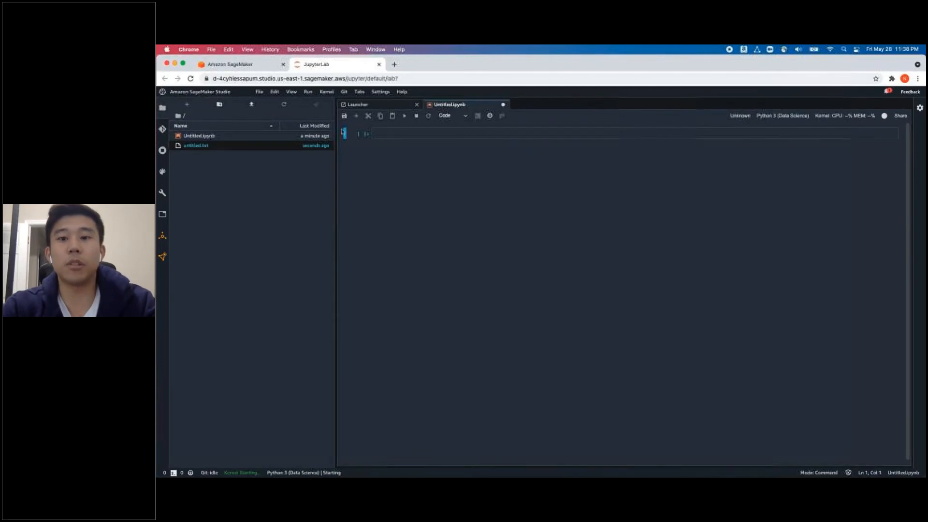
double_click(195, 146)
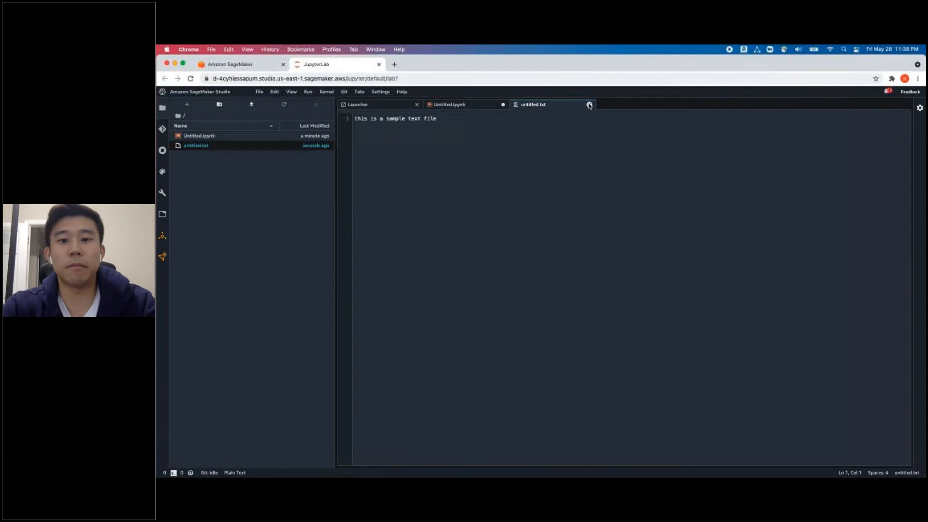
click(588, 105)
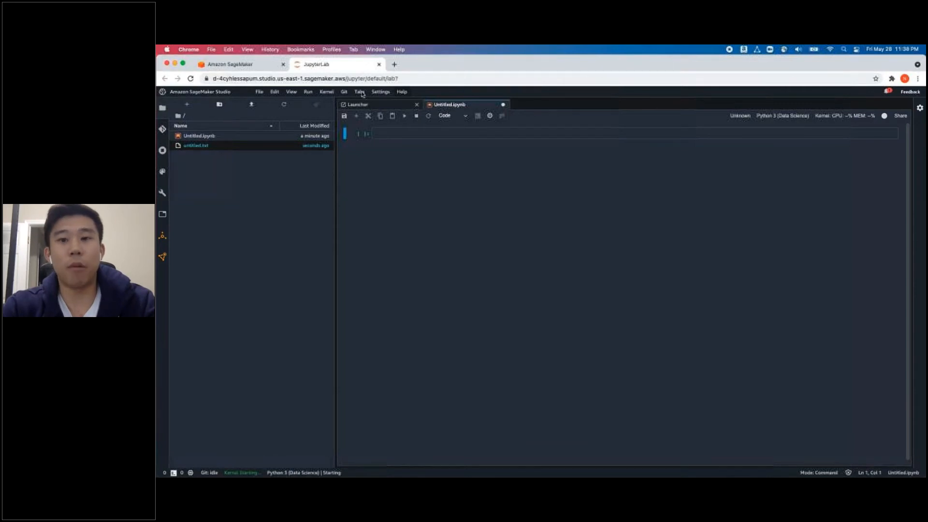
Upload aws.png, open it split beside the notebook, then close its preview
click(249, 104)
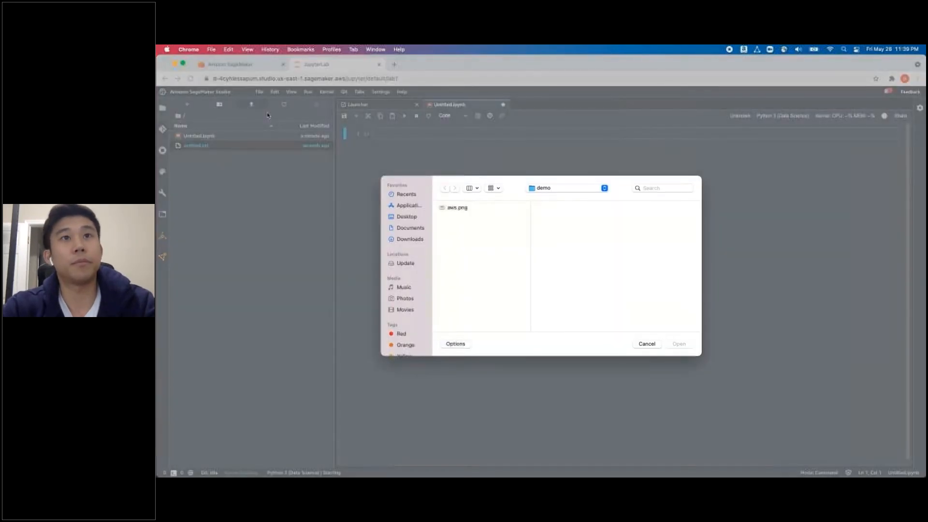
click(457, 207)
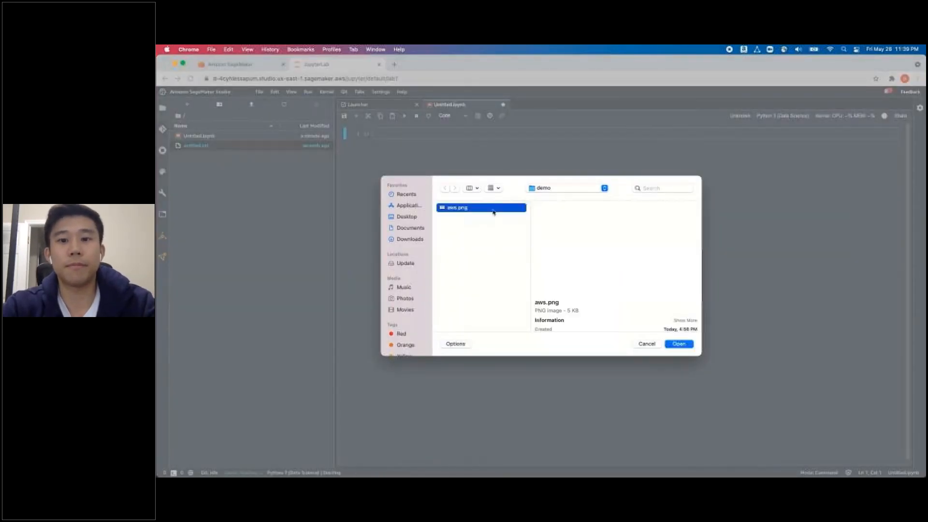
click(679, 344)
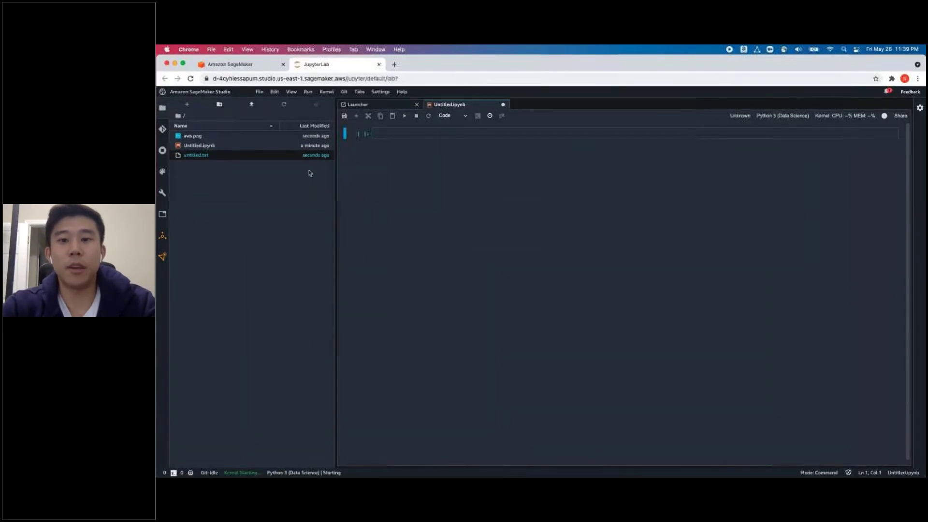
drag(192, 135, 355, 155)
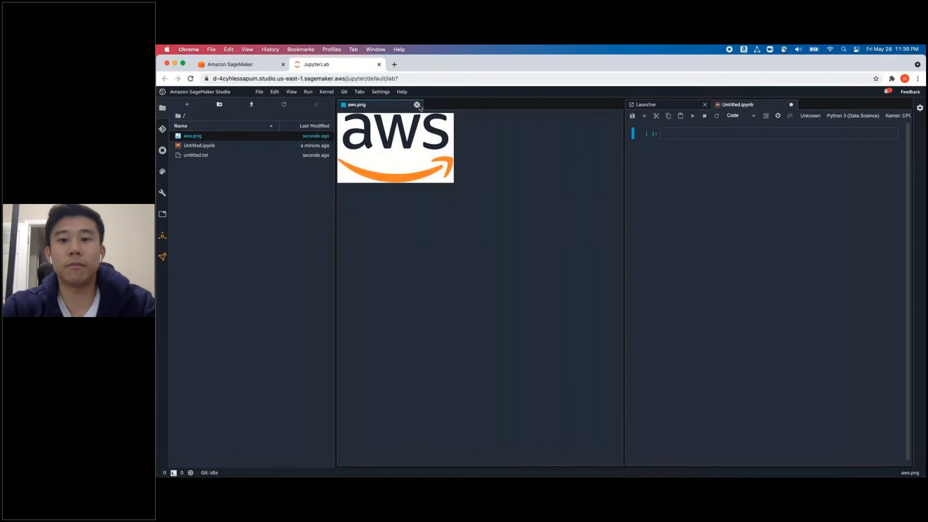
click(417, 105)
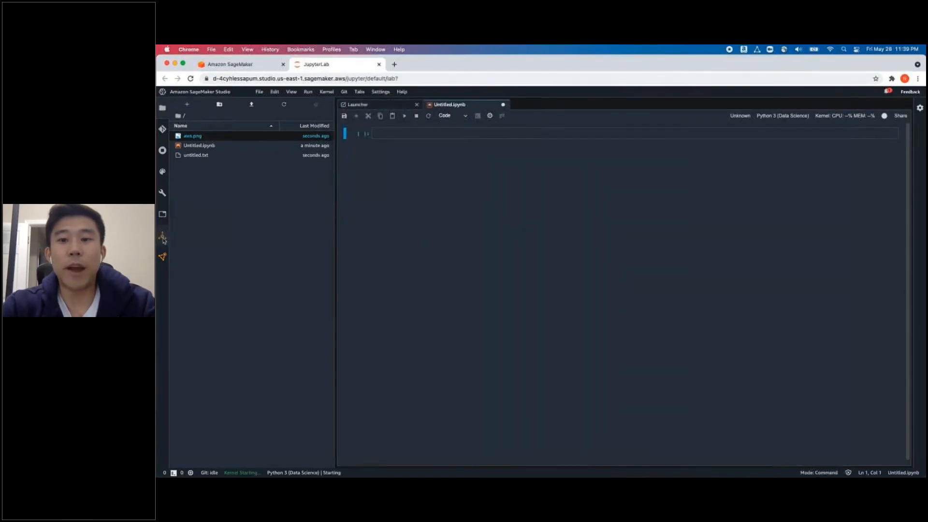
Browse JumpStart and launch the Deep Graph Library fraud detection solution
click(162, 236)
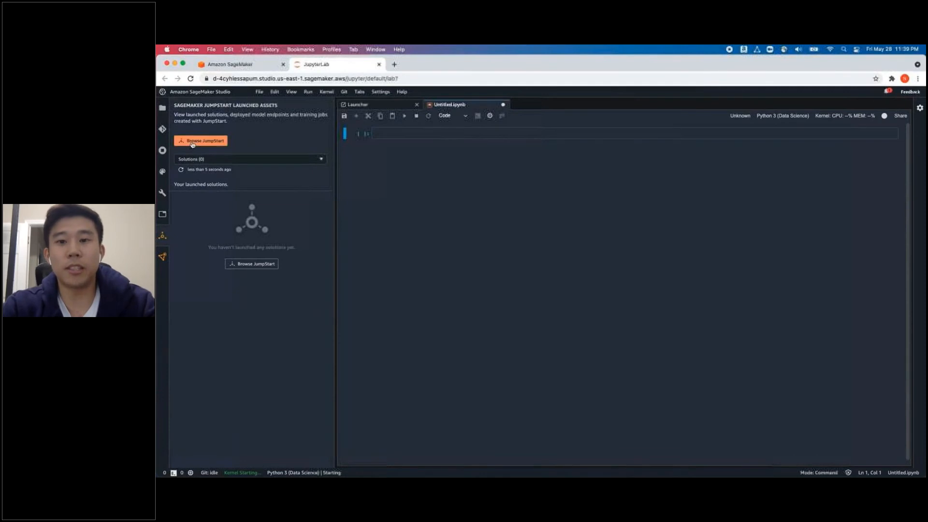
click(201, 140)
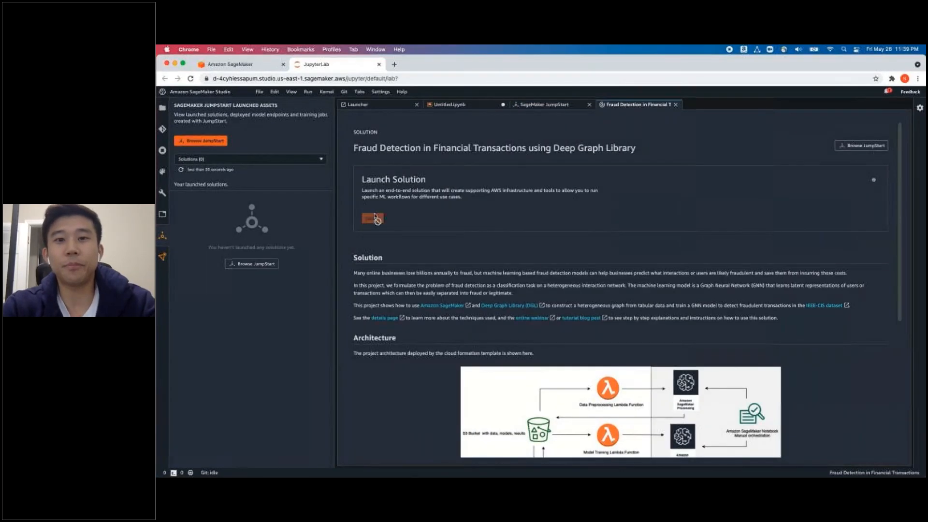
click(371, 218)
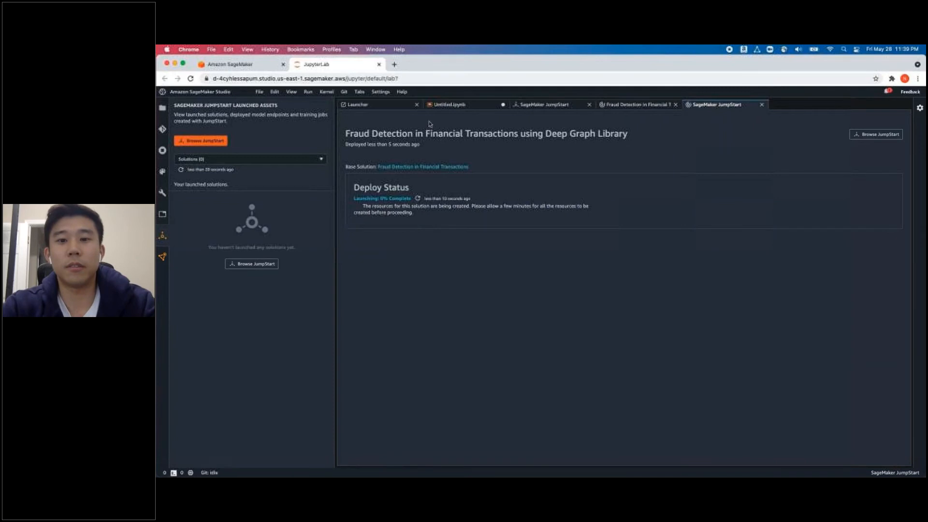
click(449, 105)
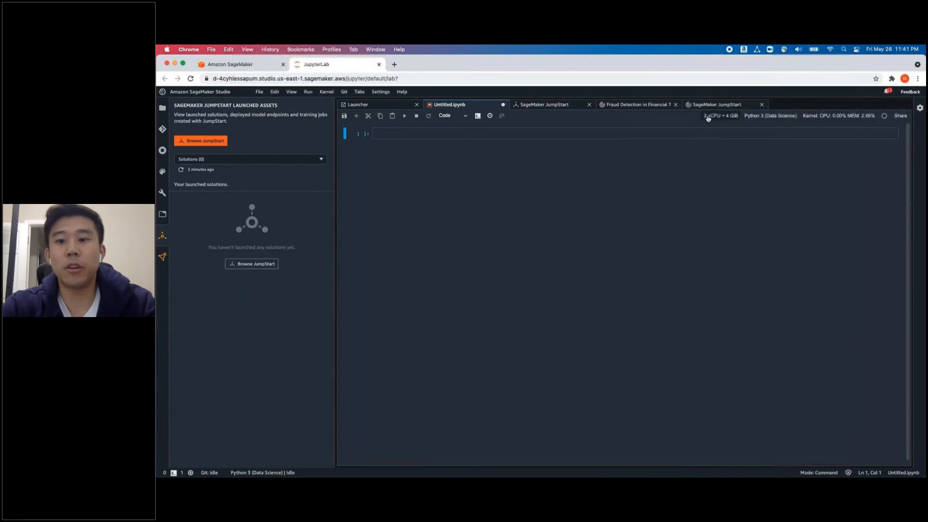
mouse_move(709, 117)
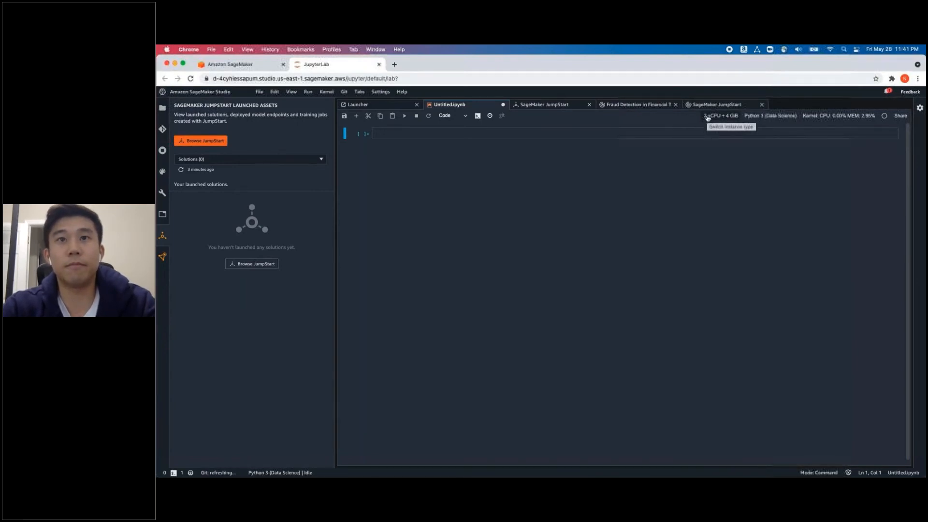
click(714, 115)
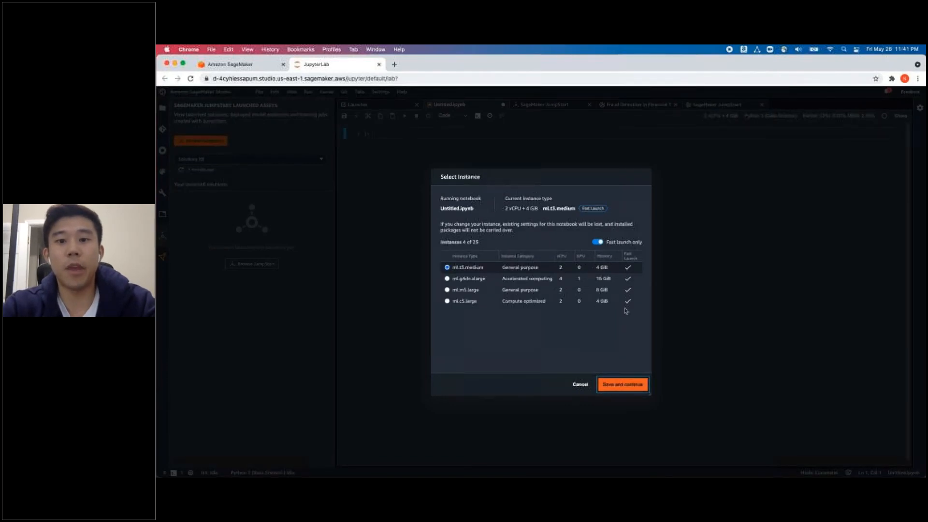
mouse_move(580, 387)
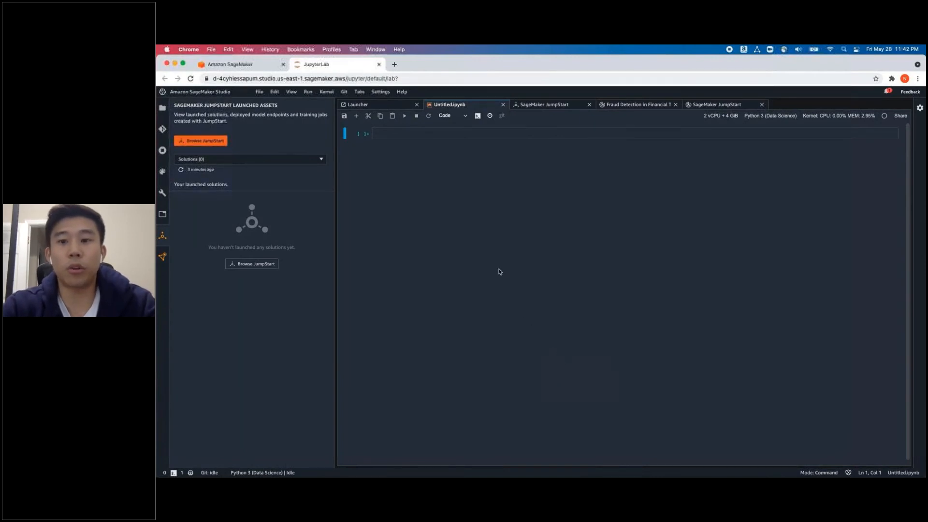
Keep the cell type as Code and run cells x=5 with print(x), then y=4 with print(x+y)
click(451, 116)
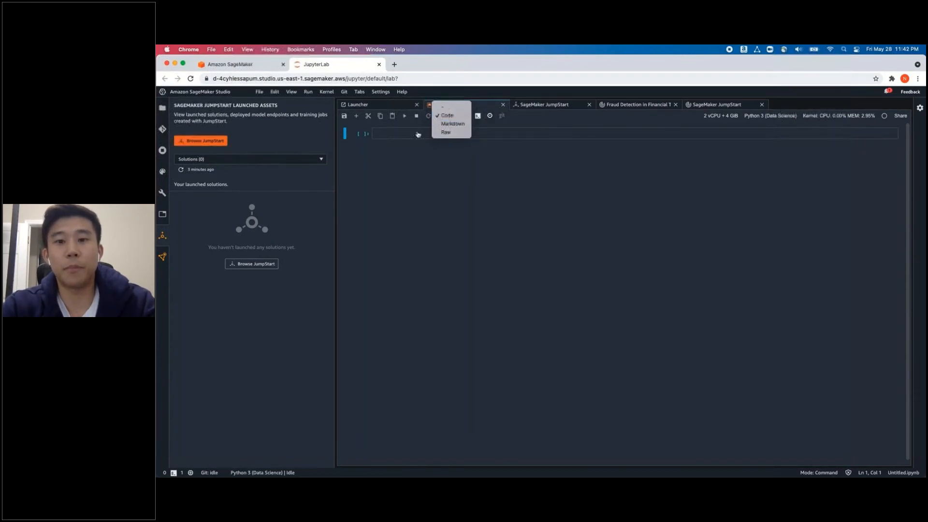
click(446, 114)
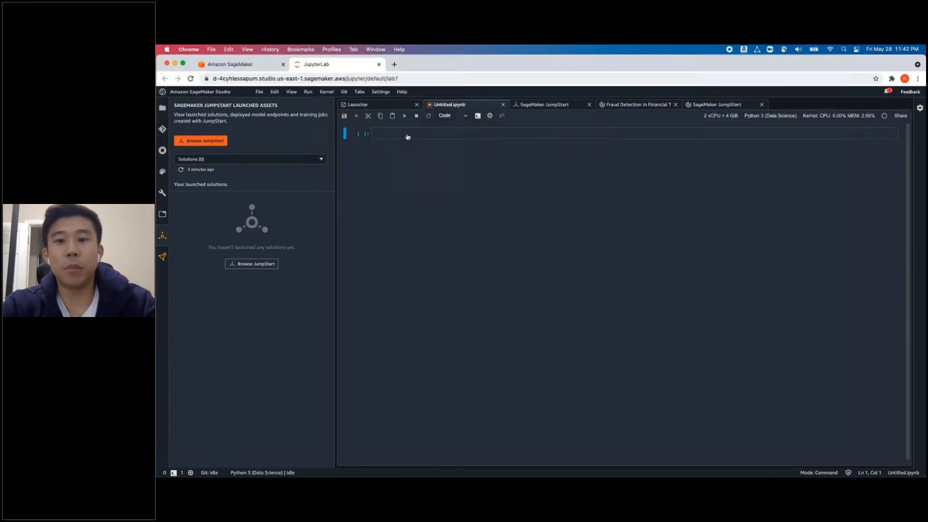
text(x=5)
text(print(x)
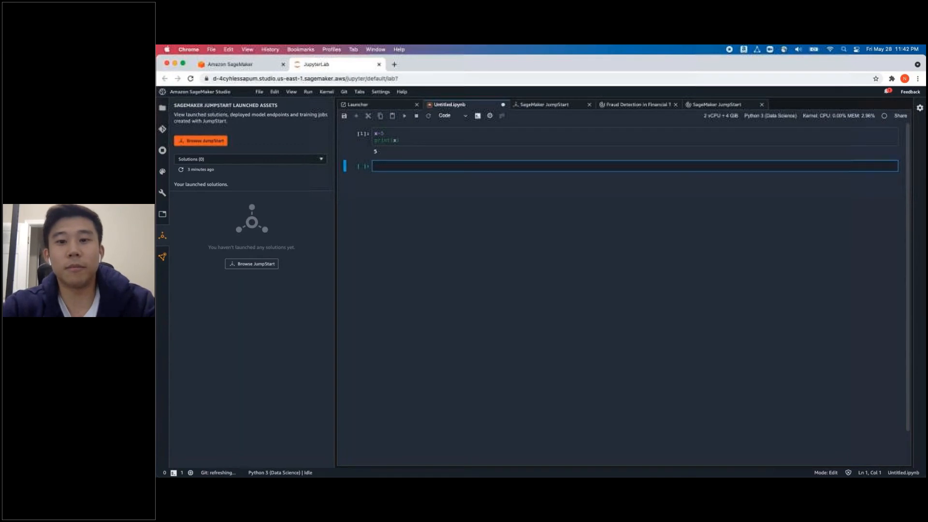
text(y=6)
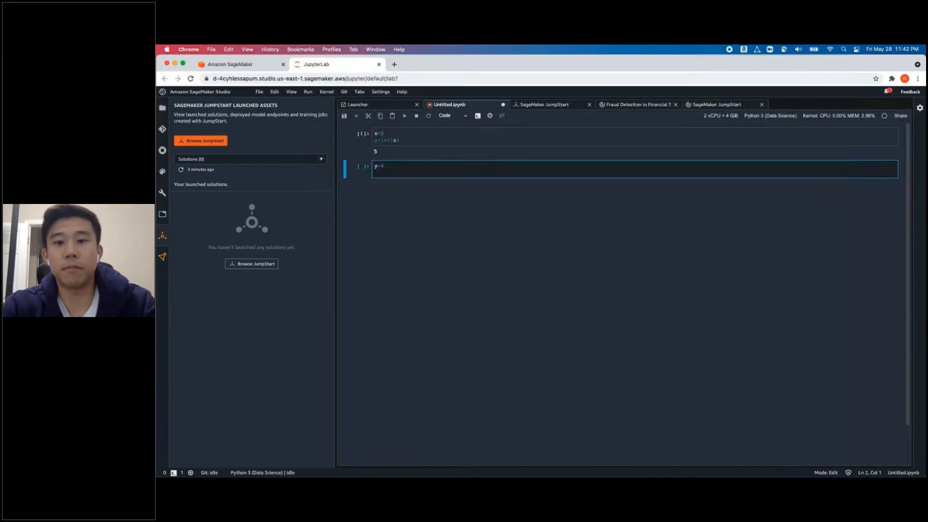
text(print(x))
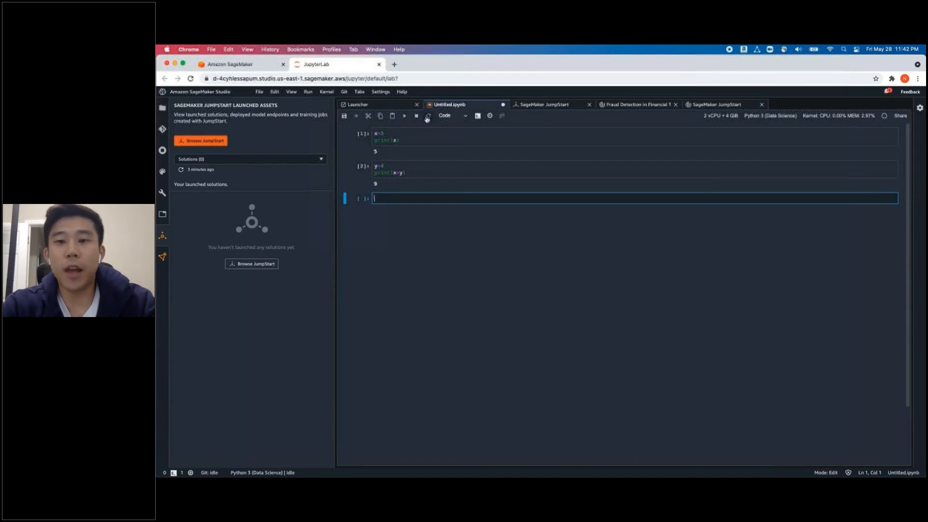
Rerun with x=3, show the aws.png logo via IPython Image, and view the fraud solution's deployment
click(399, 135)
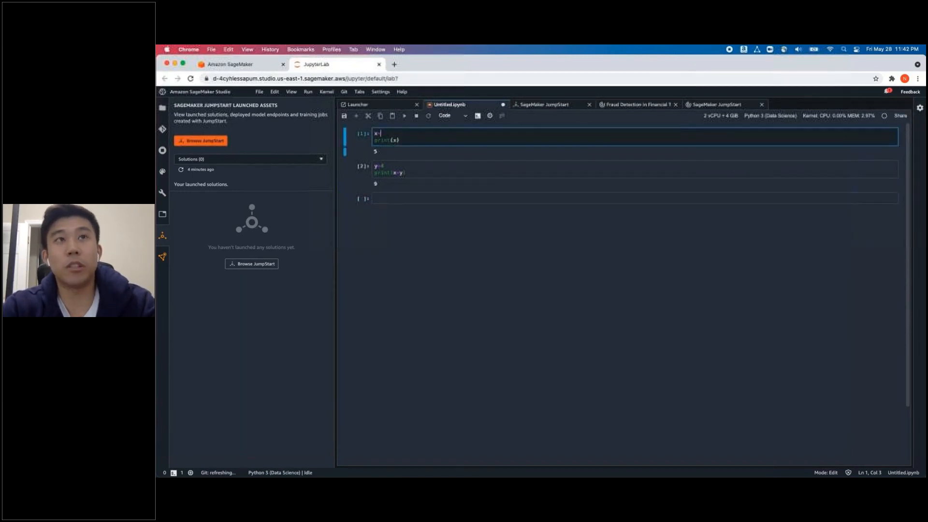
text(3)
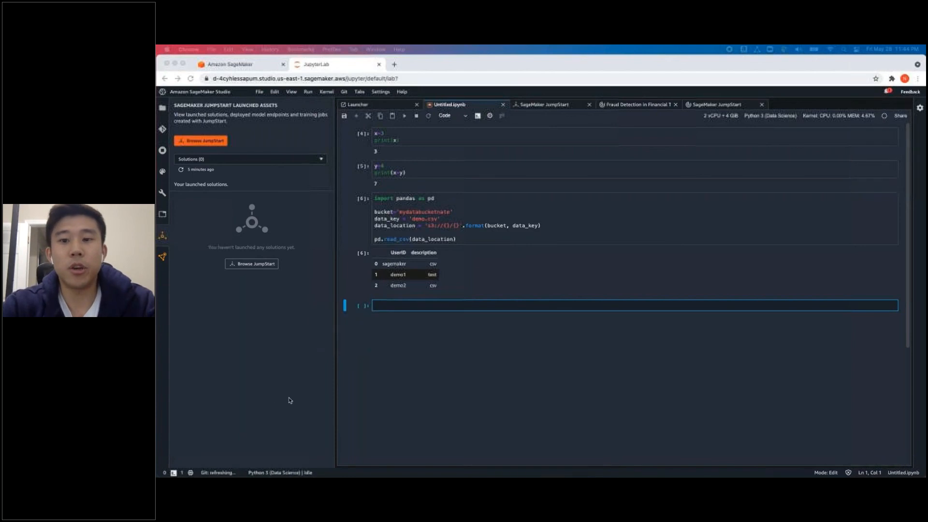
text(from IPython.display import Image)
text(Image(filename='aws.png'))
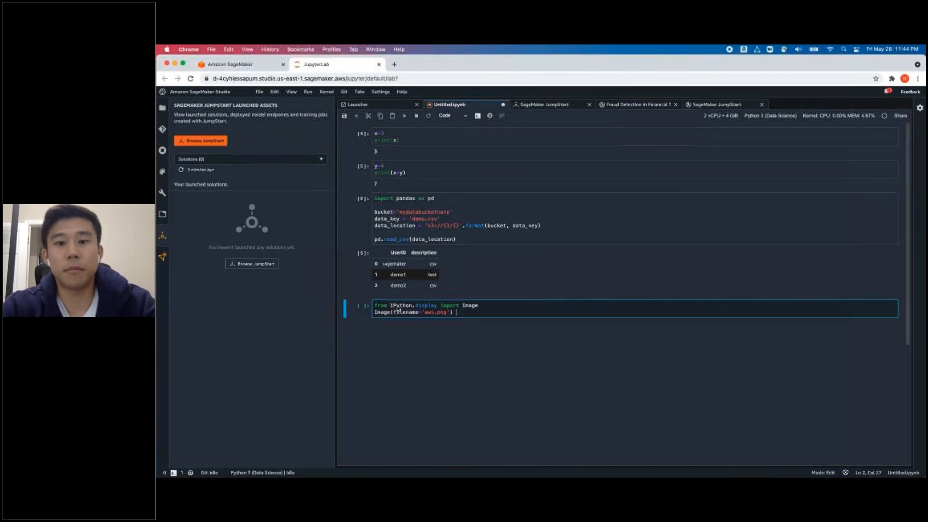
key(Shift+Enter)
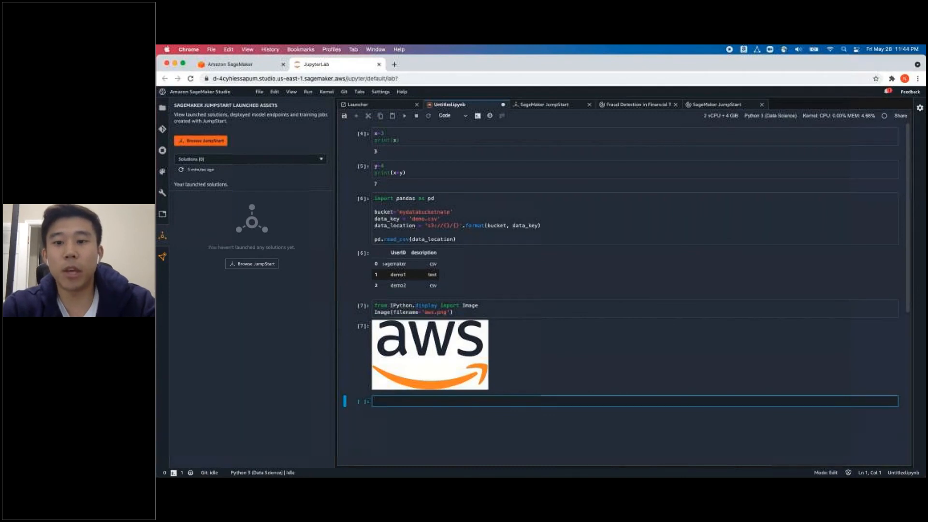
click(717, 105)
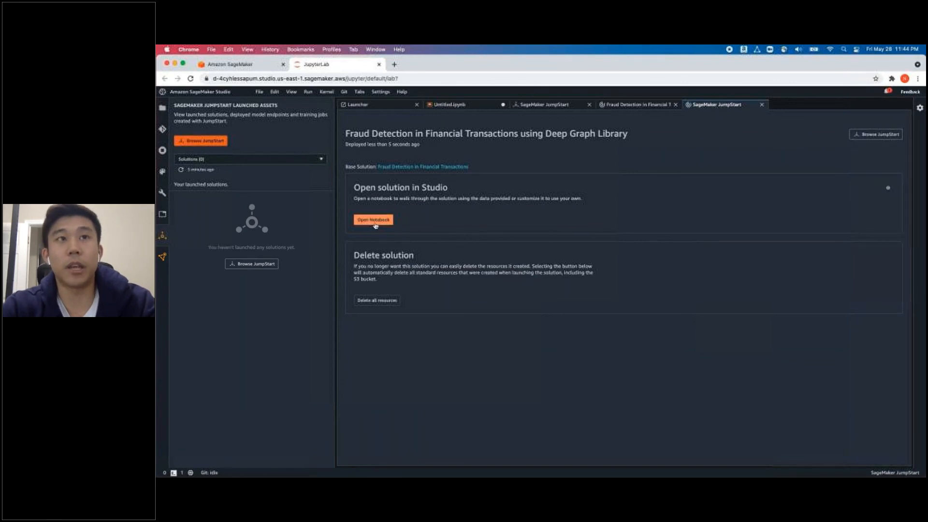
Open the dgl-fraud-detection.ipynb notebook from the deployed fraud detection solution's page
click(372, 220)
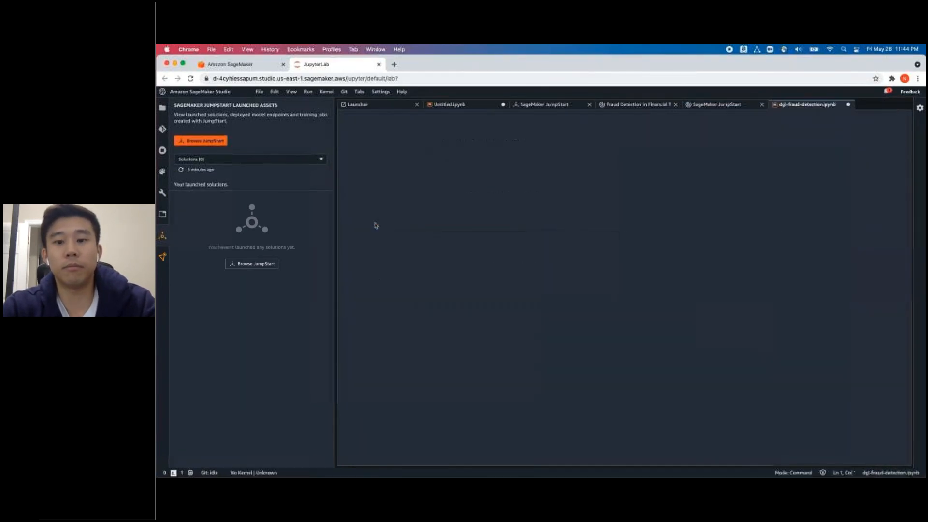